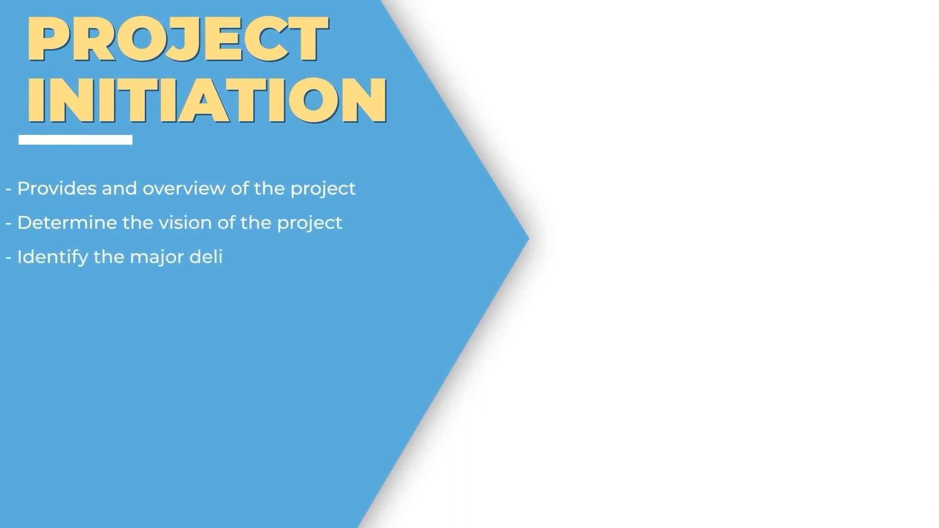
pyautogui.write('verables of the project')
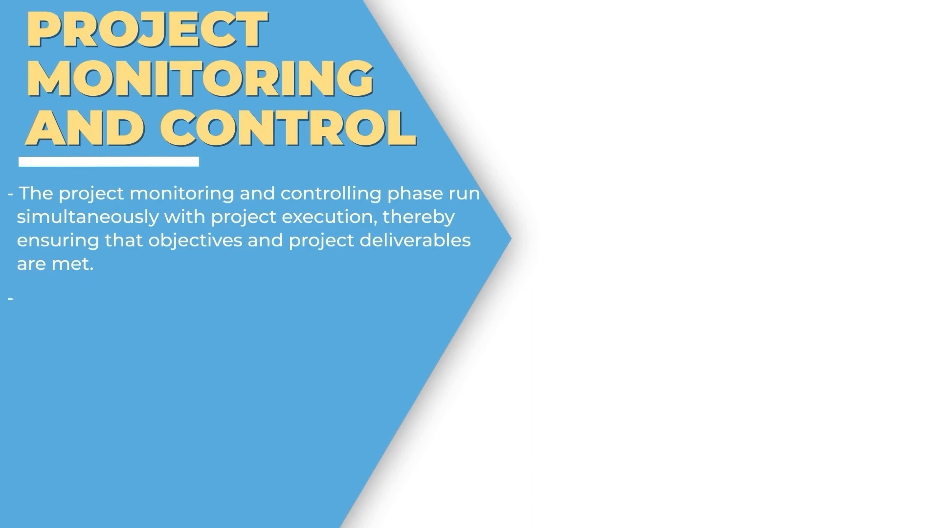
pyautogui.write('Establish Critical Success Factors (CSF) and Key Performance Indicators (K')
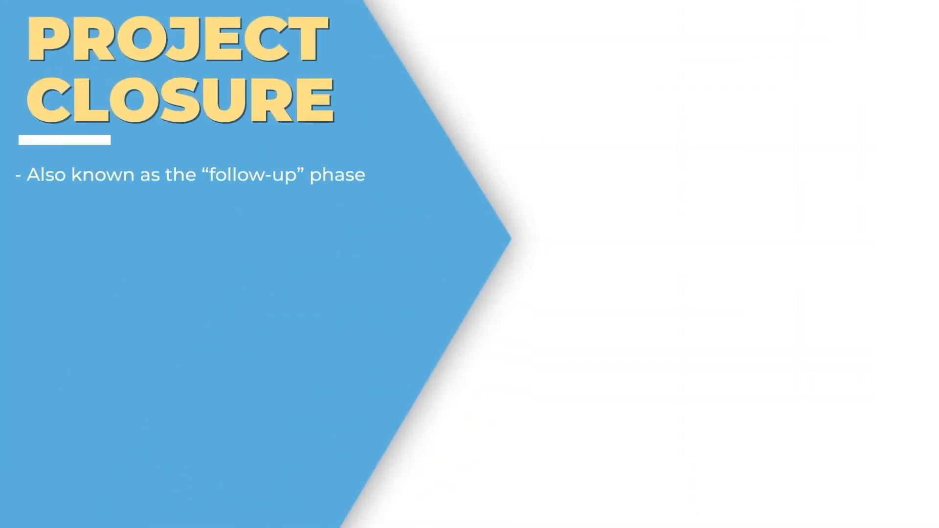
pyautogui.write('Highlight strengths, list the takeaways of the project, identify the ambiguities and suggest how they co')
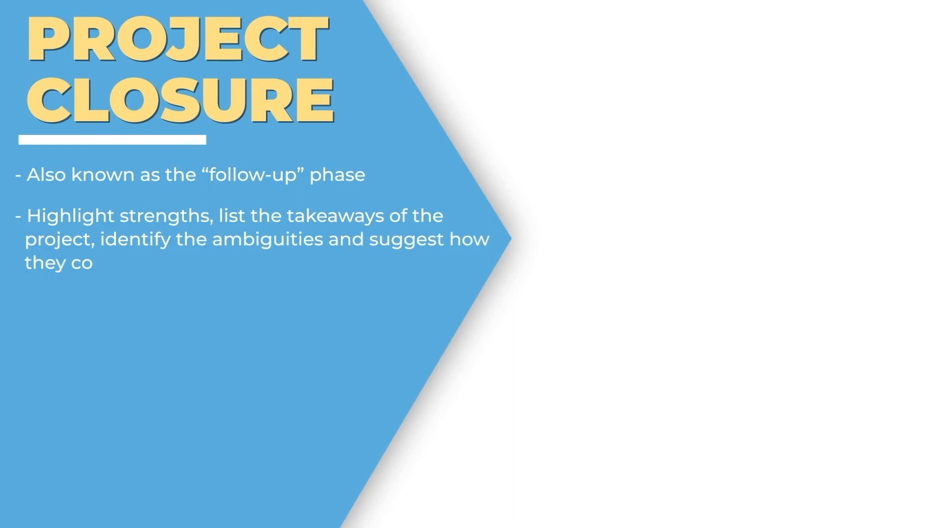